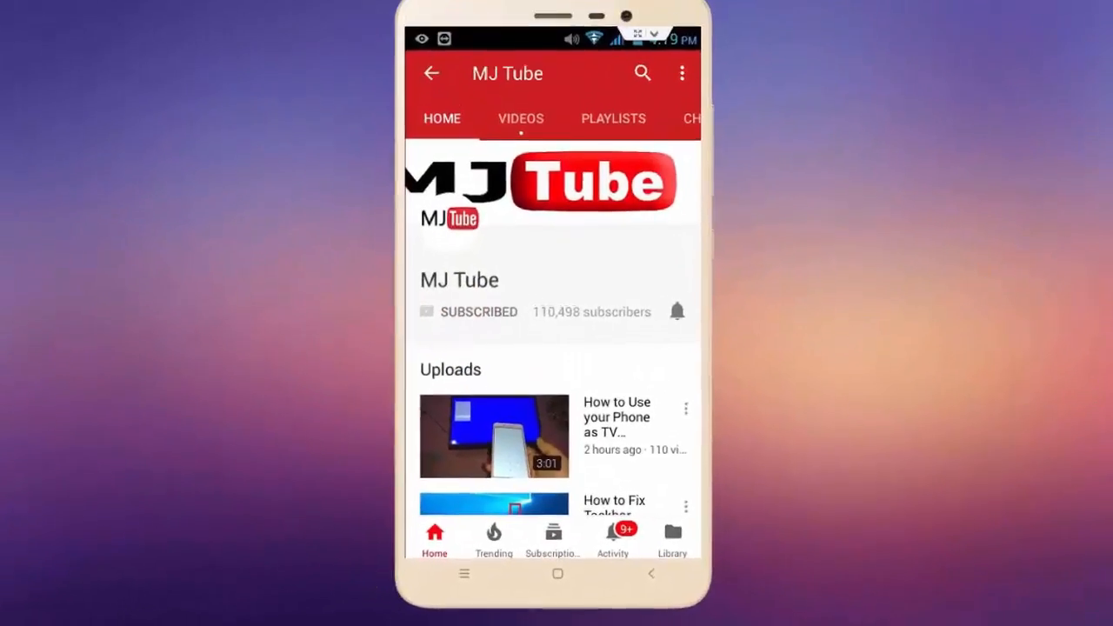
Step: Leave the YouTube channel intro and land on the phone's System settings page
click(678, 312)
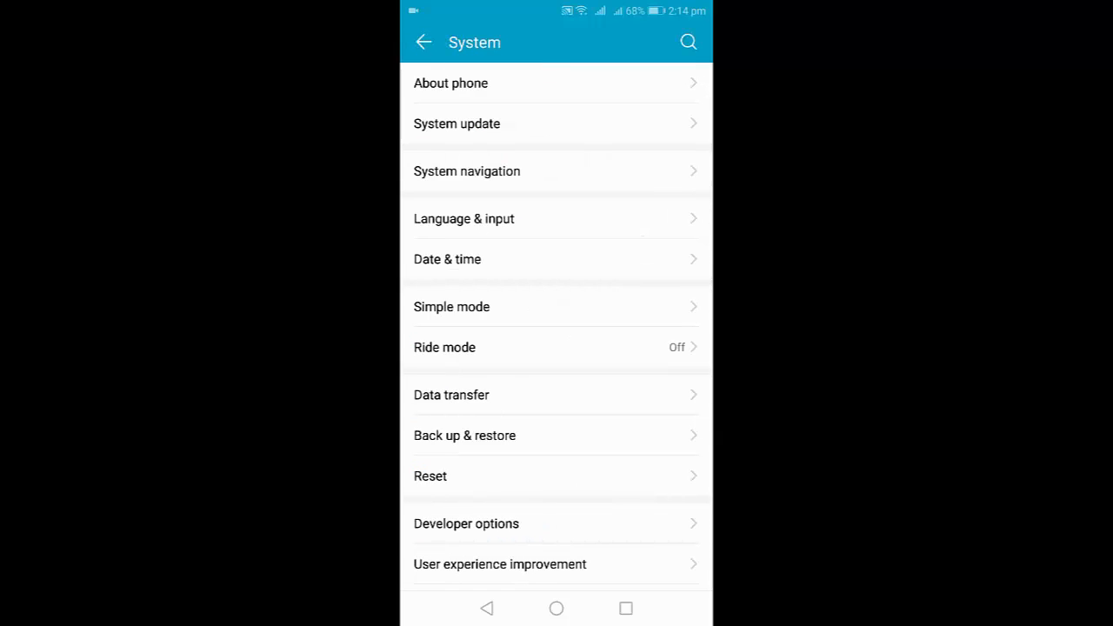
Step: Start a blank new text message in Messages so the Gboard keyboard appears
click(463, 219)
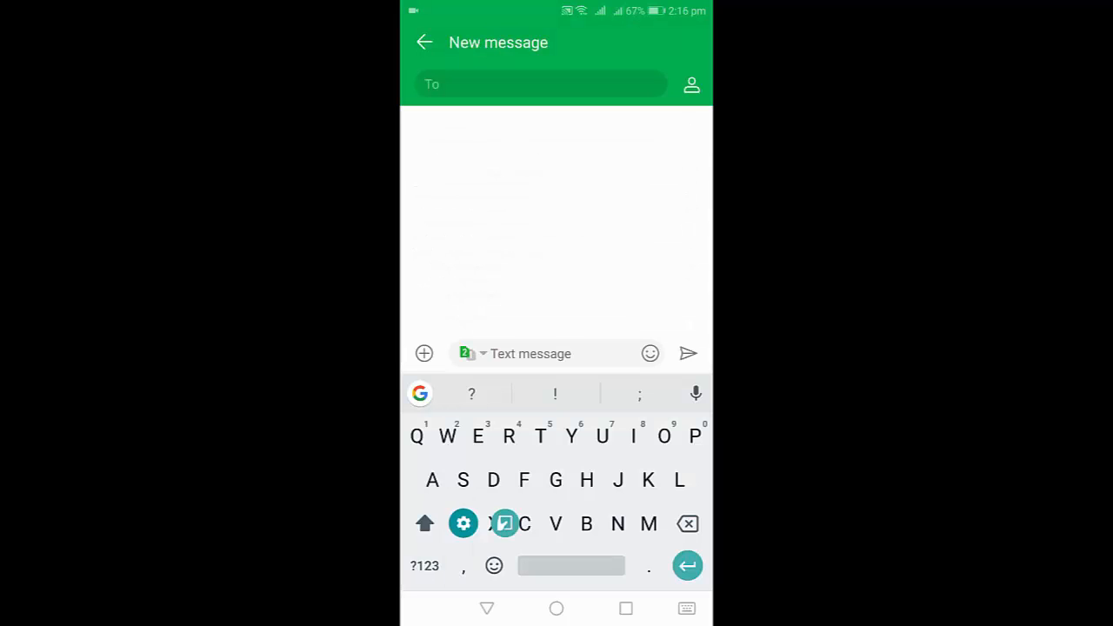
Step: Reach Gboard's Theme settings from the keyboard's quick options to add a custom photo theme
click(462, 522)
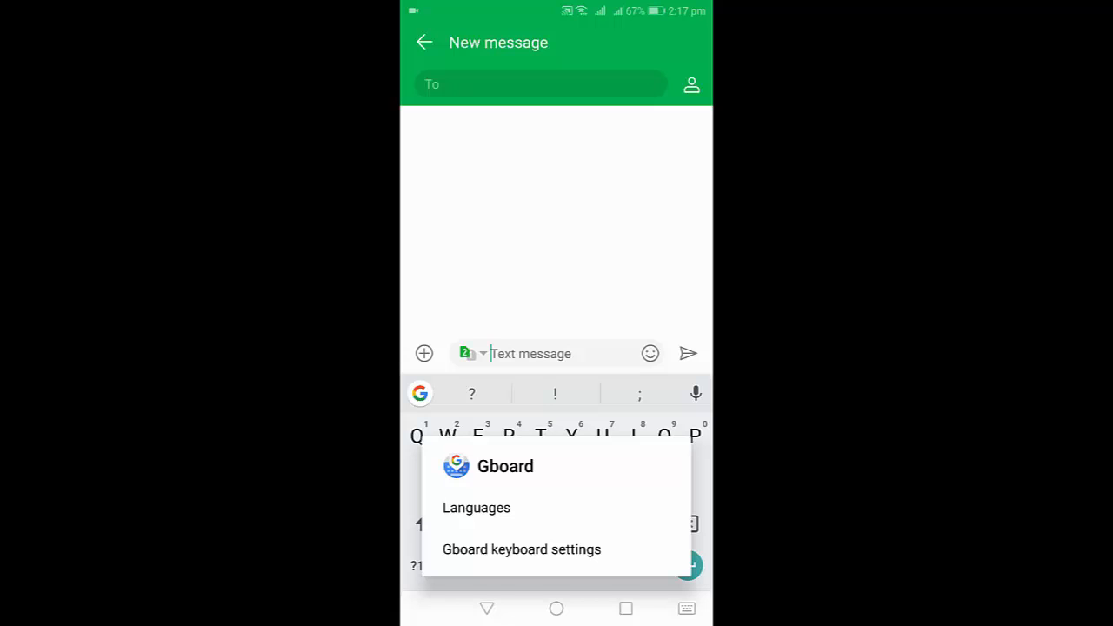
click(521, 549)
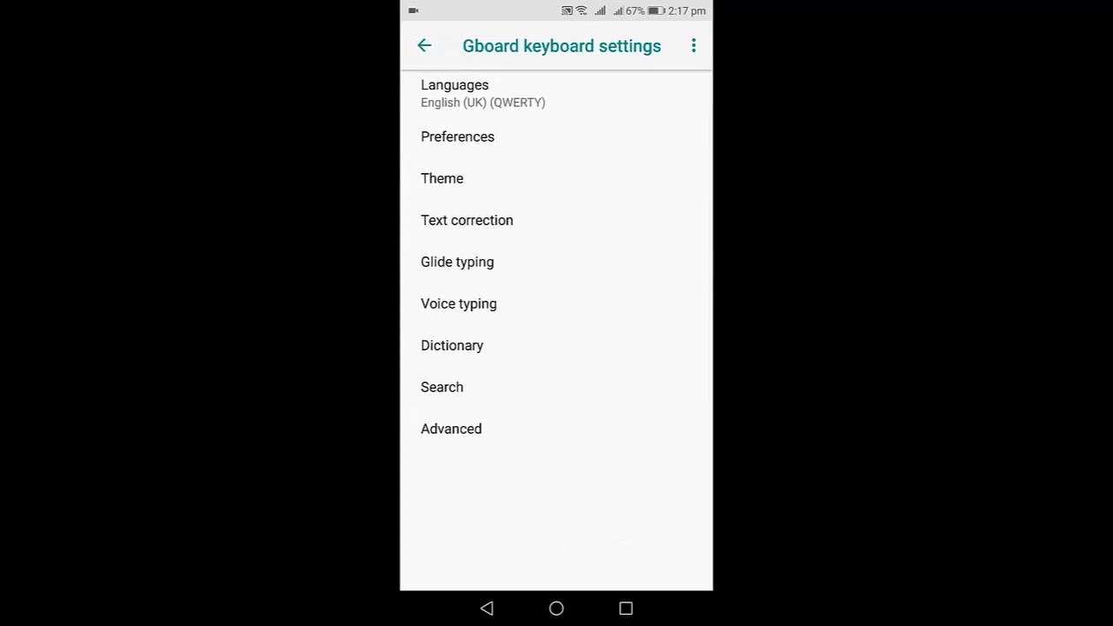
click(441, 178)
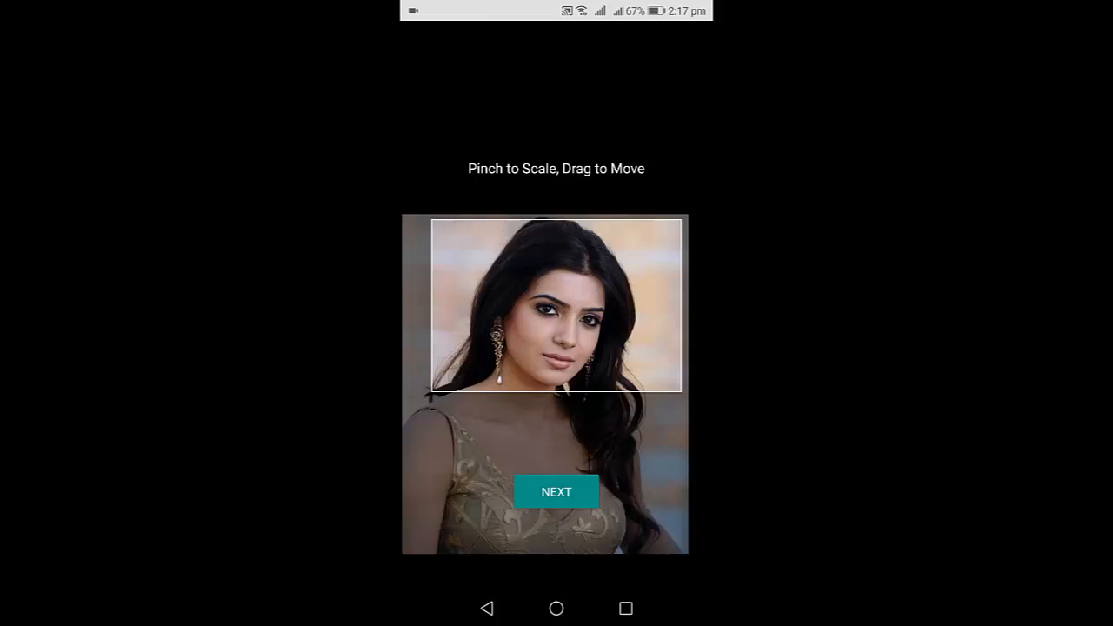
Step: Confirm the photo crop, raise key brightness from 40% to about 75%, and finish the theme
click(556, 491)
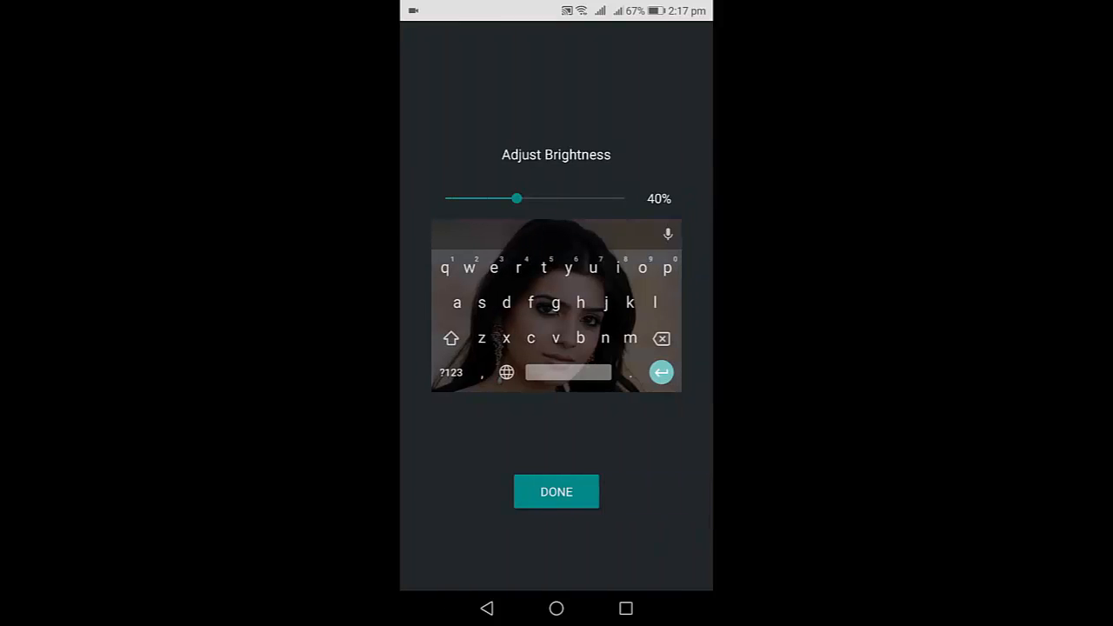
drag(518, 199, 581, 198)
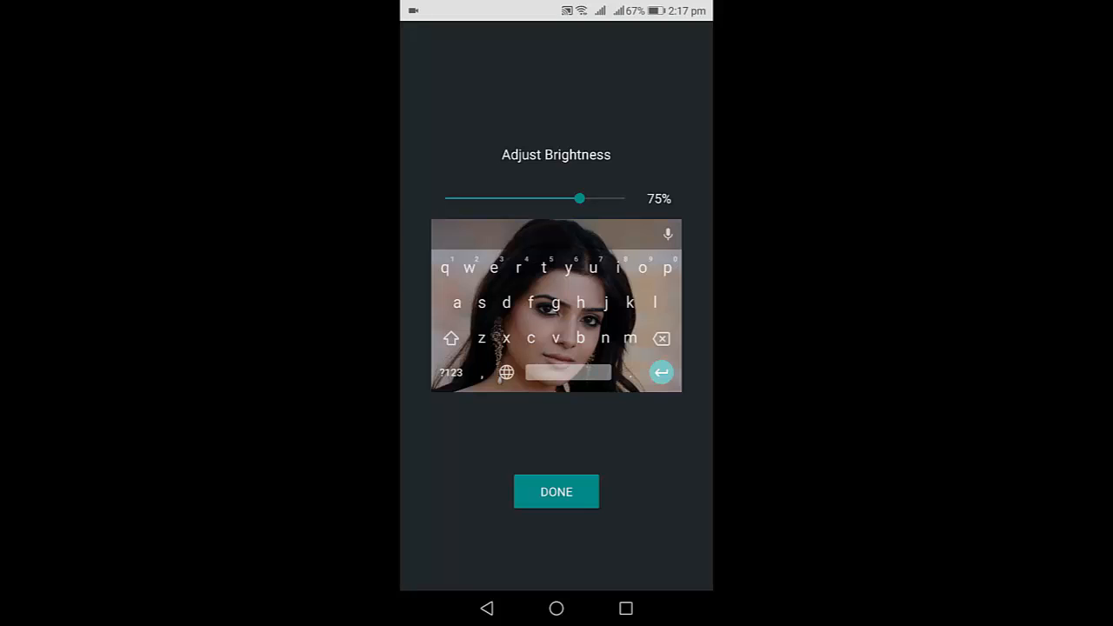
drag(579, 198, 556, 198)
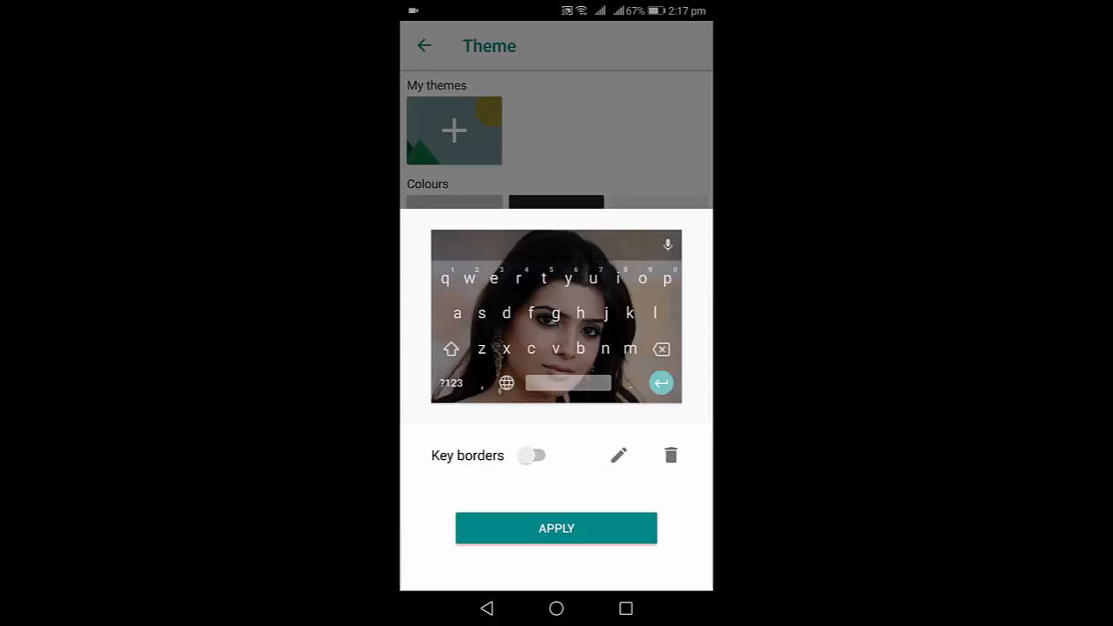
click(556, 528)
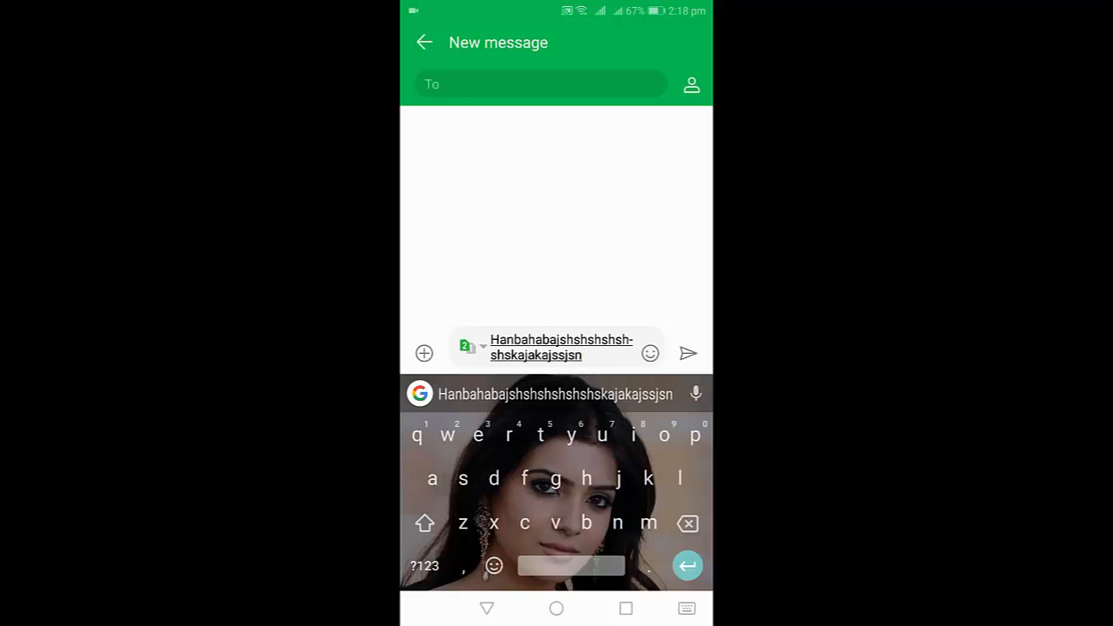
Step: Delete the test text typed with the photo keyboard and bring up Gboard's quick options
click(687, 522)
text(Naka)
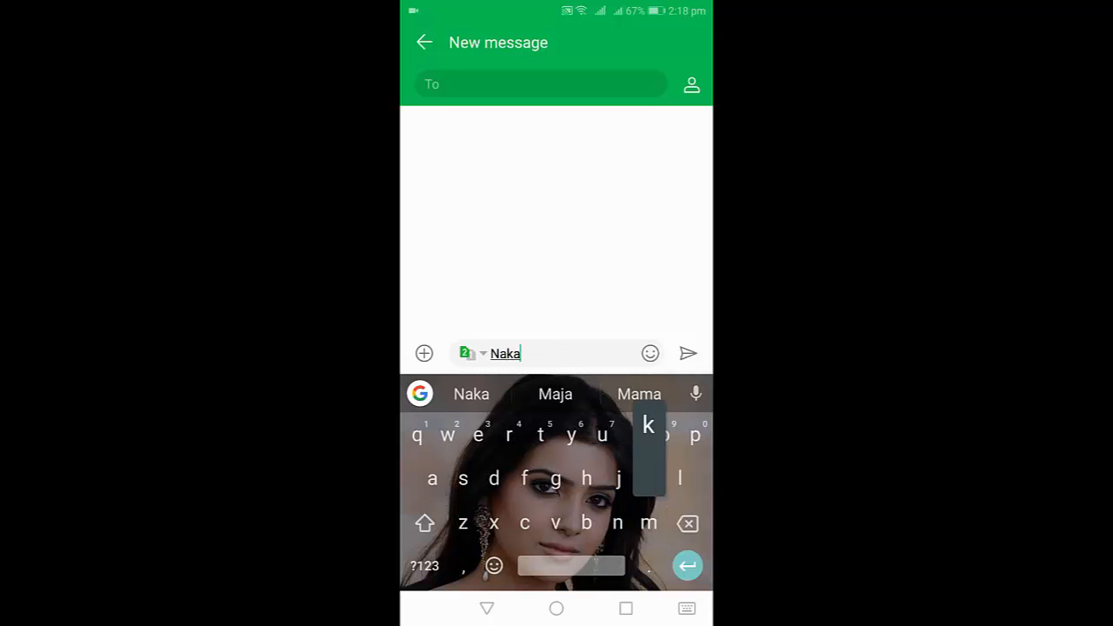
click(687, 522)
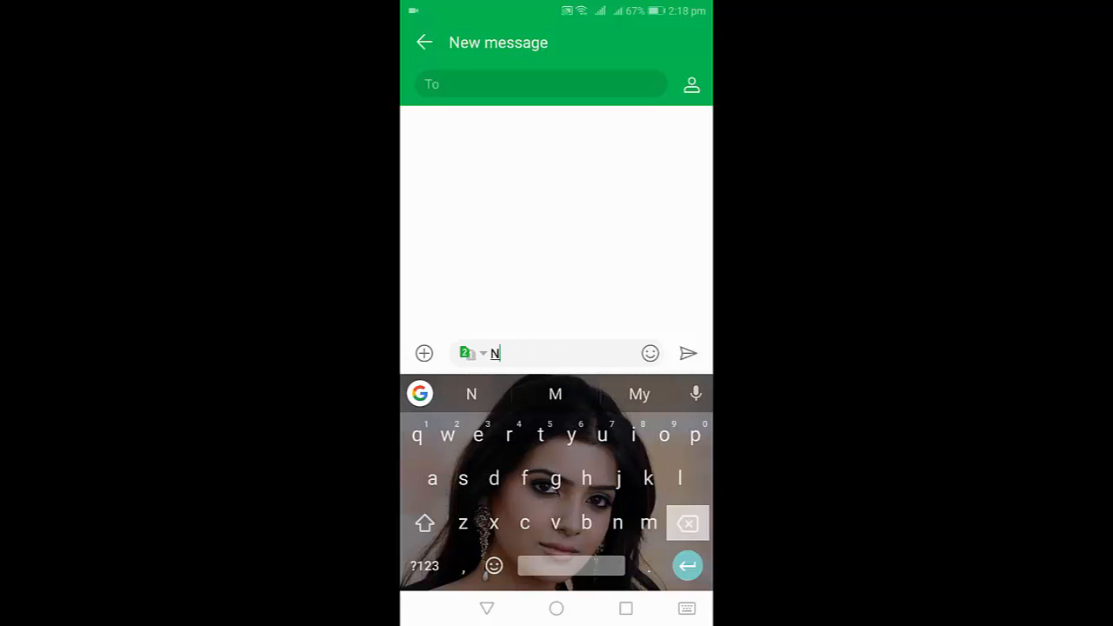
click(687, 522)
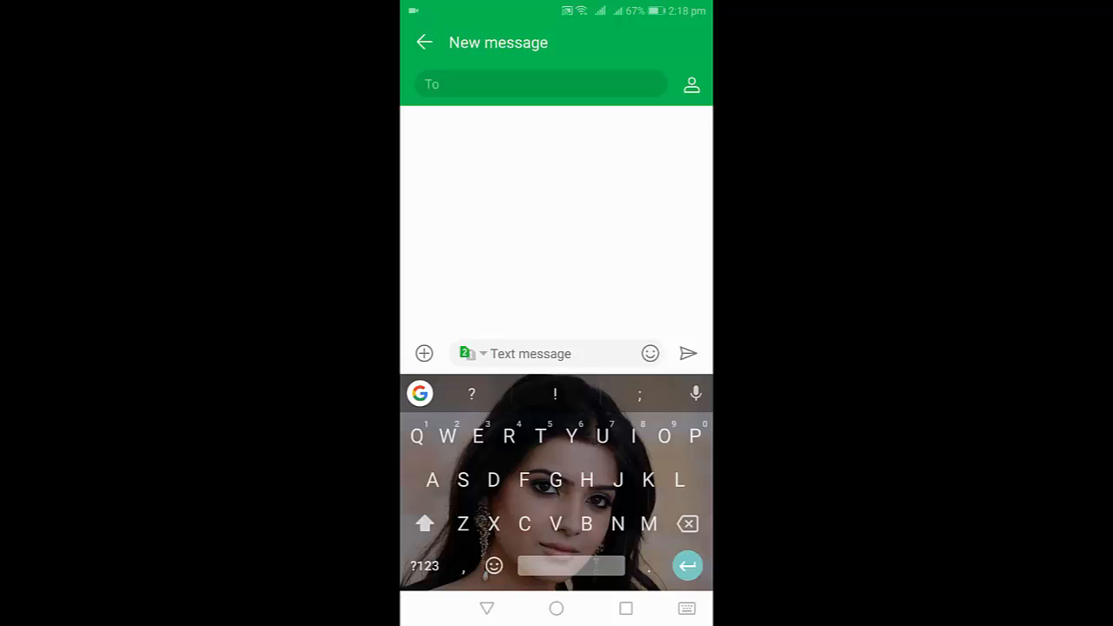
click(421, 393)
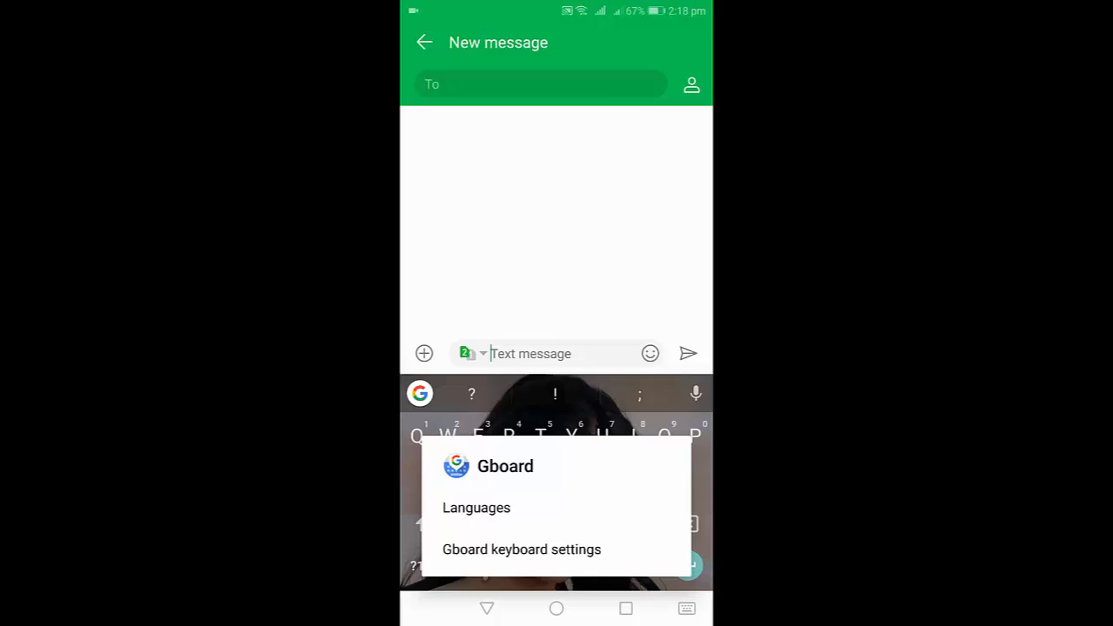
Step: Switch the Gboard theme from the photo to the plain light grey colour and return to settings
click(522, 550)
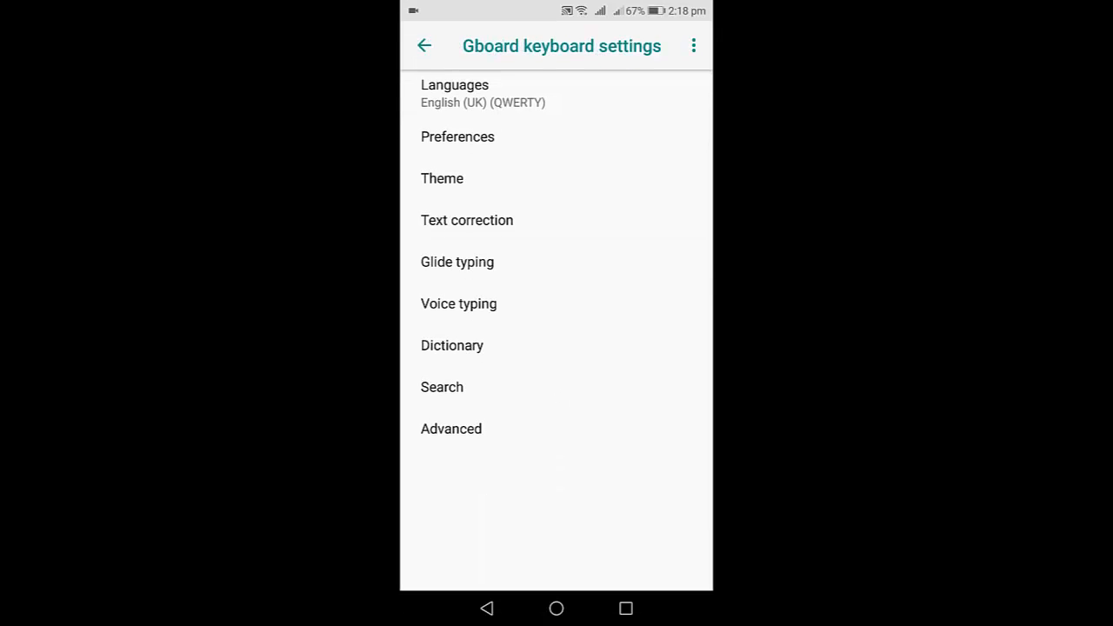
click(441, 177)
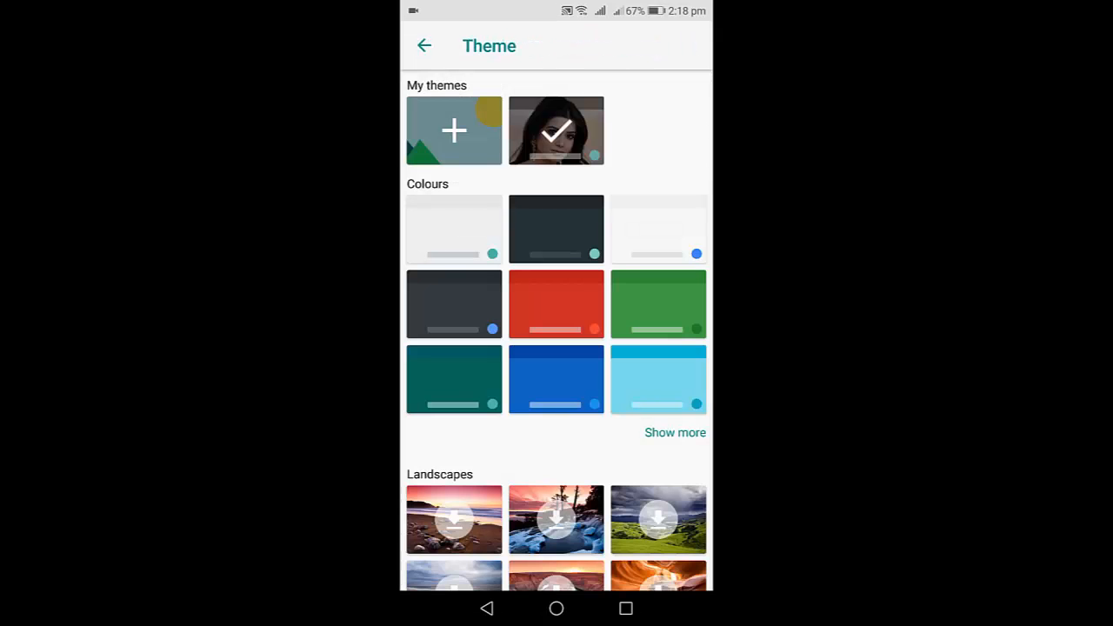
click(454, 229)
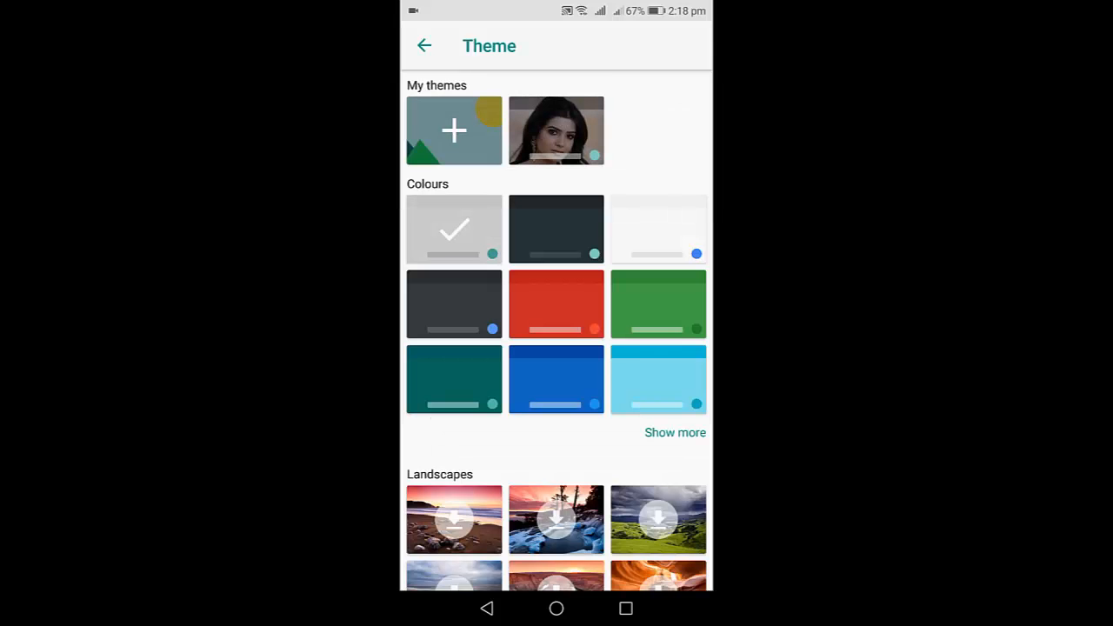
click(424, 45)
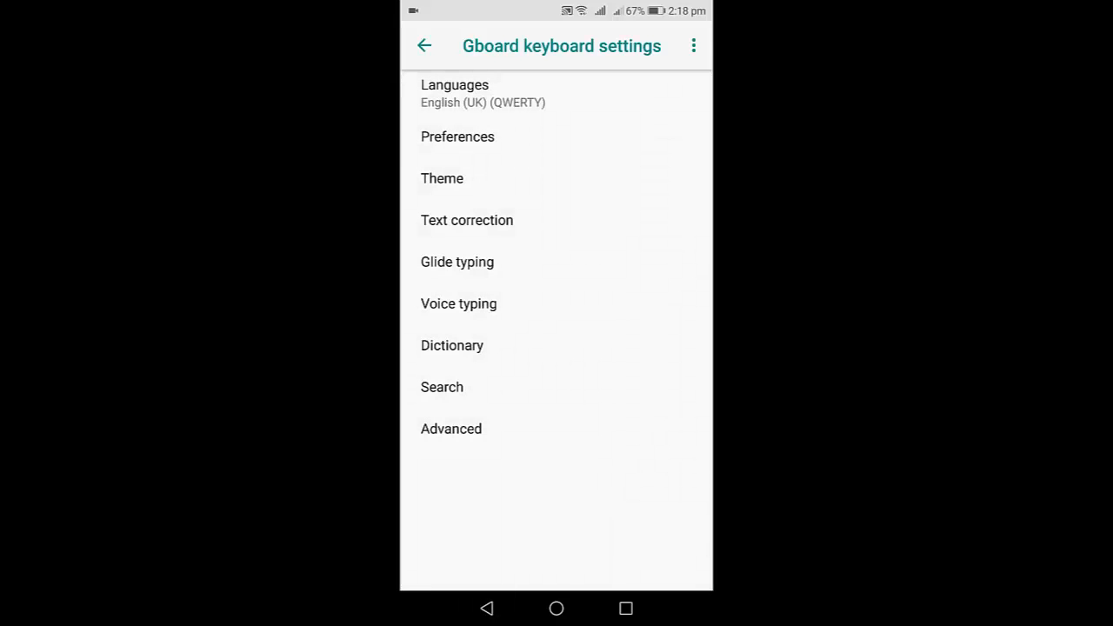